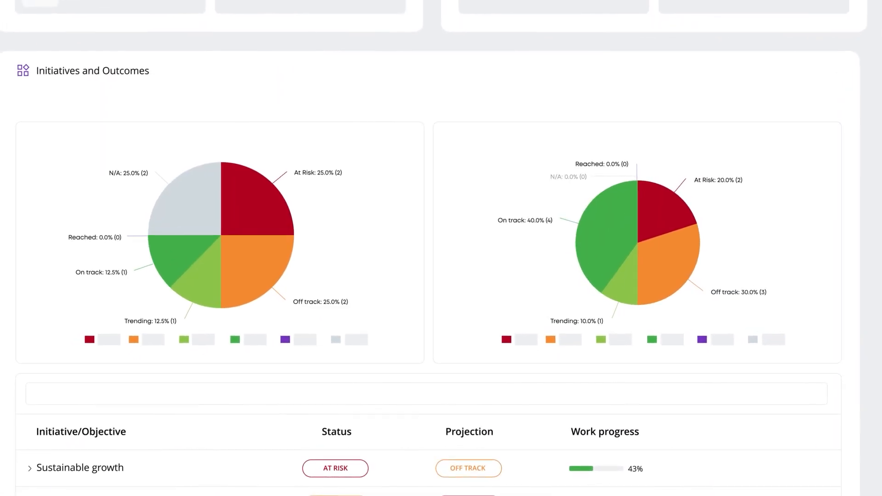
Scroll past the Initiatives and Outcomes charts and open the first Management workspace board.
scroll("down", 3)
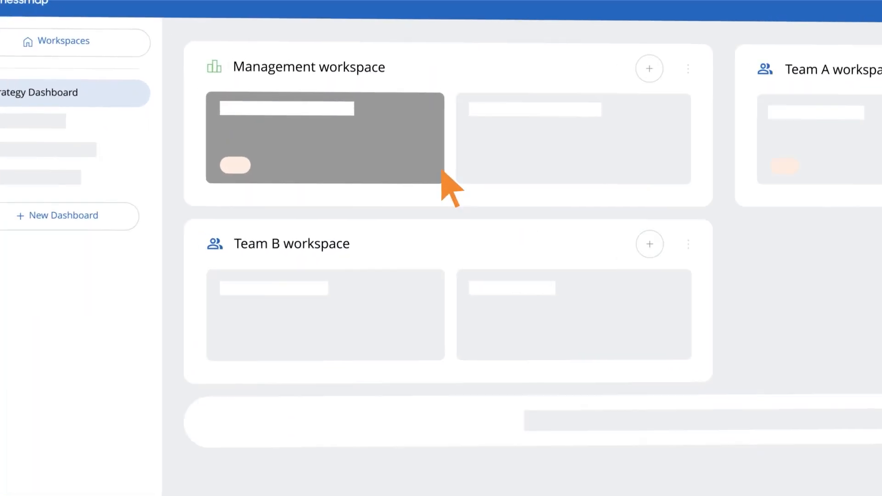
left_click(321, 138)
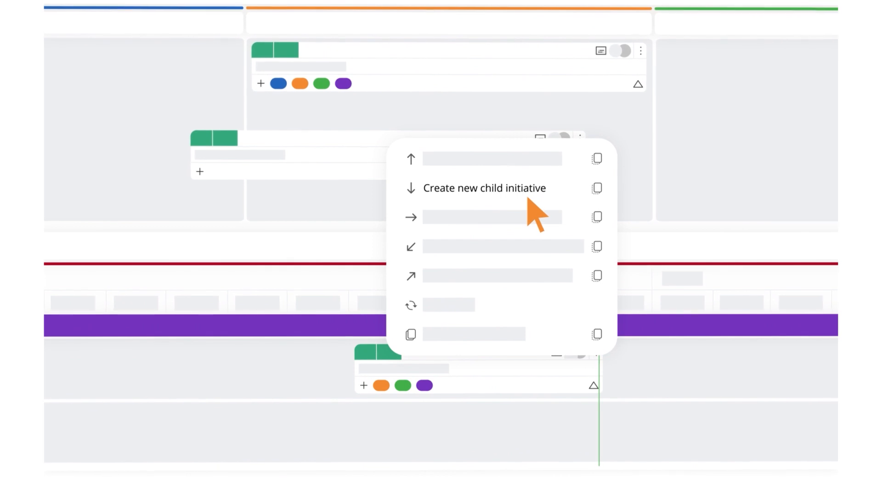
Choose 'Create new child initiative' from the initiative card's link menu.
left_click(484, 188)
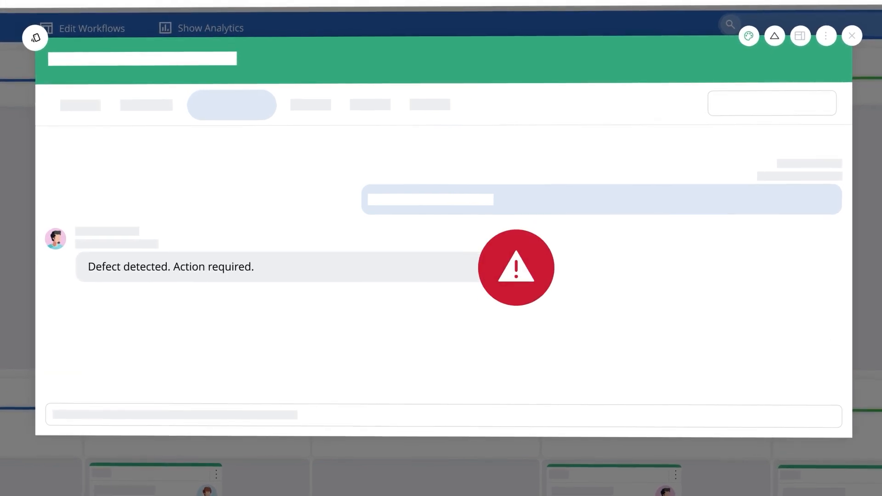
Close the 'Defect detected. Action required.' card chat to return to the board.
left_click(851, 36)
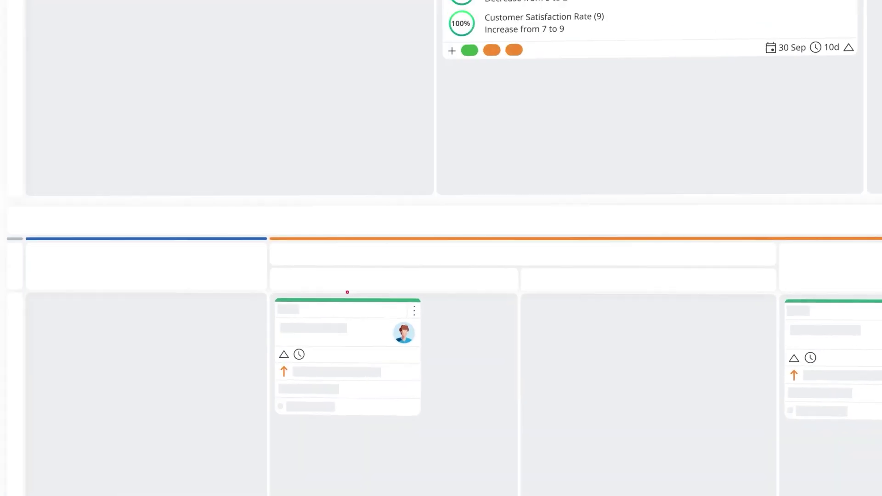